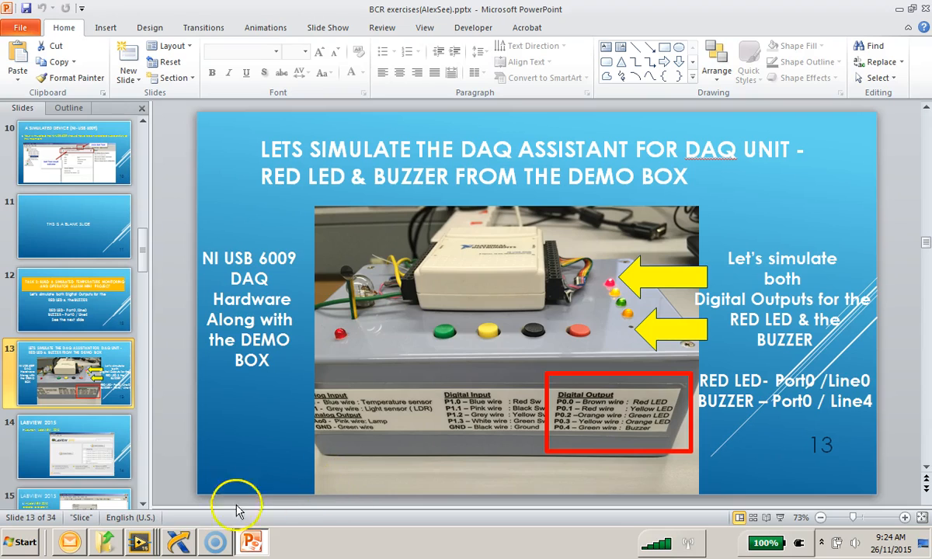
Bring up the Untitled 1 block diagram and tile it left-right with its front panel
left_click(140, 542)
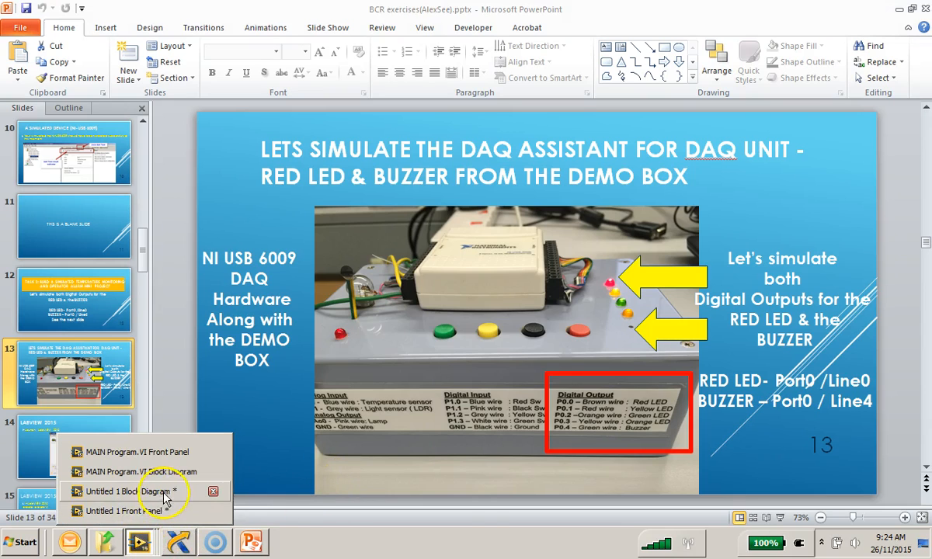
left_click(128, 492)
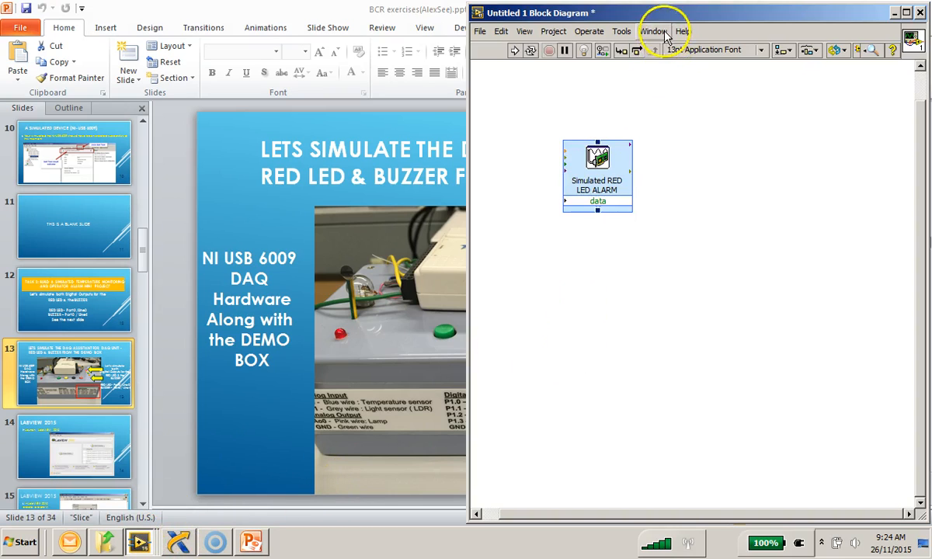
left_click(653, 31)
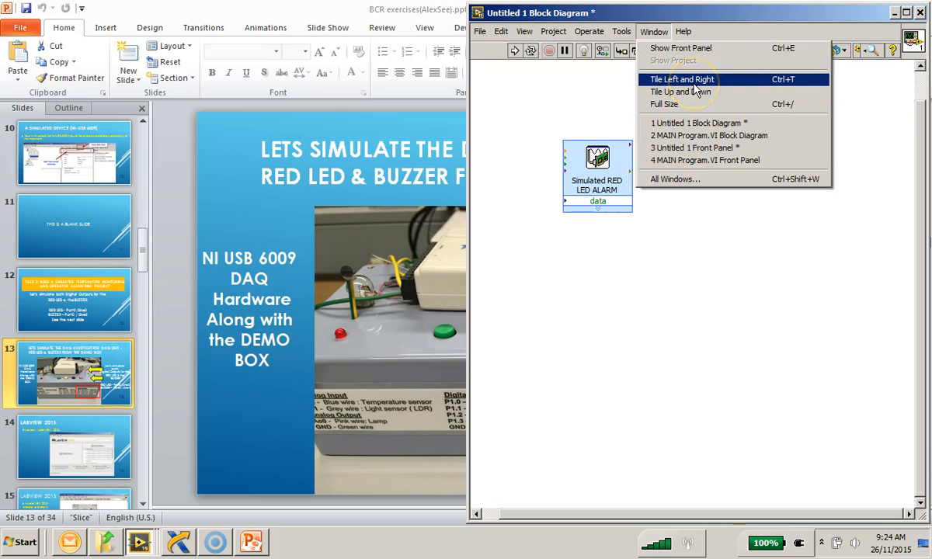
left_click(680, 78)
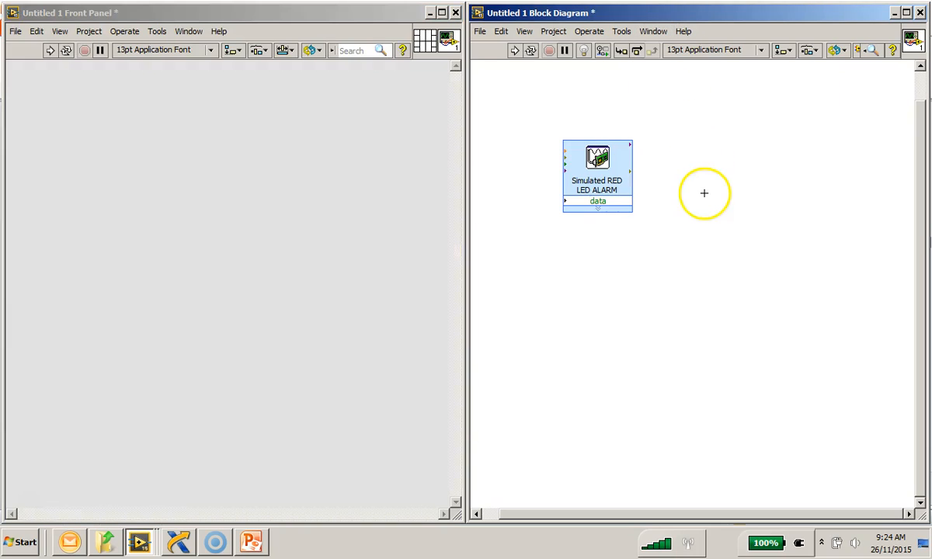
mouse_move(667, 296)
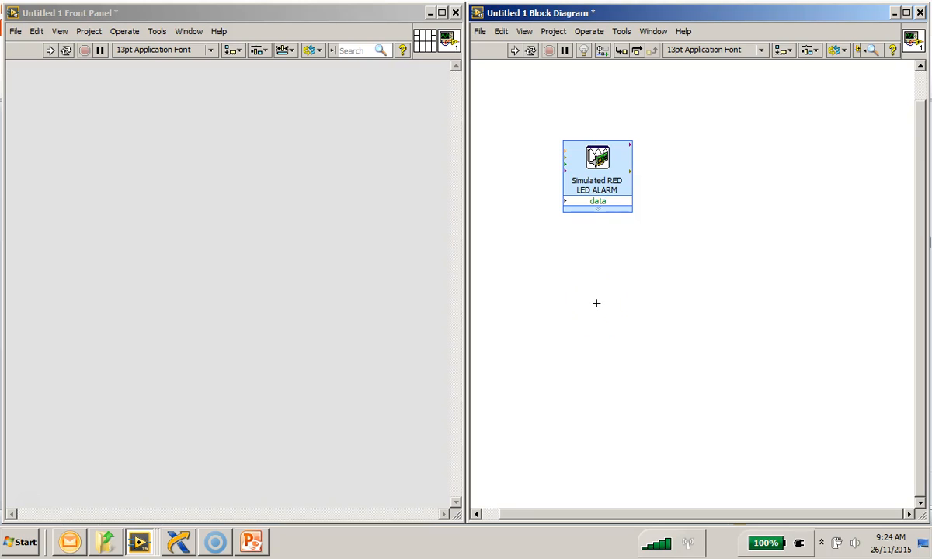
mouse_move(591, 289)
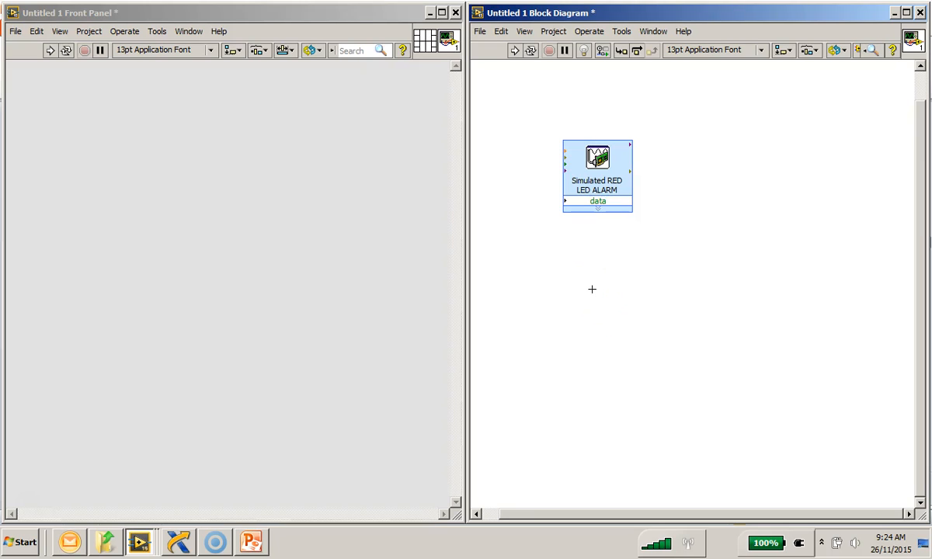
Drop a DAQ Assistant from the NI-DAQmx functions palette below the RED LED ALARM node
right_click(591, 289)
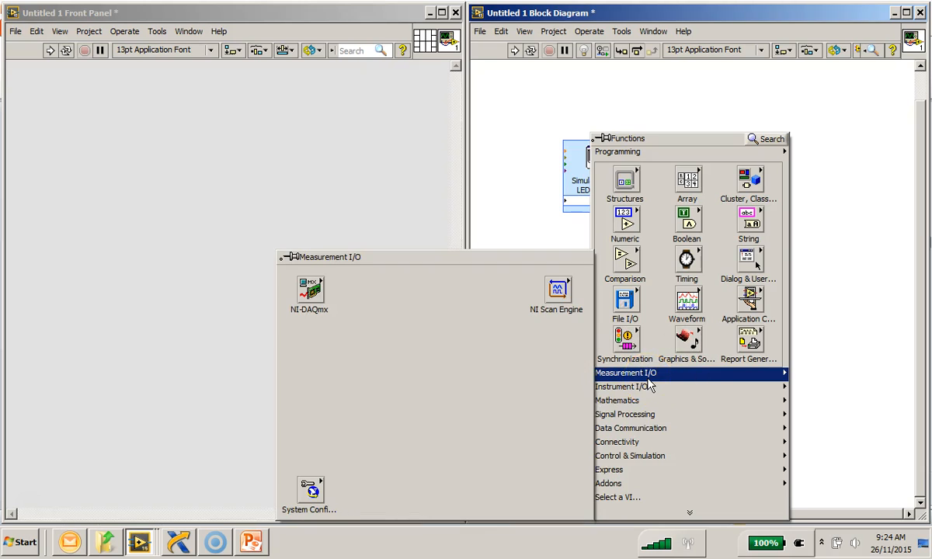
mouse_move(309, 287)
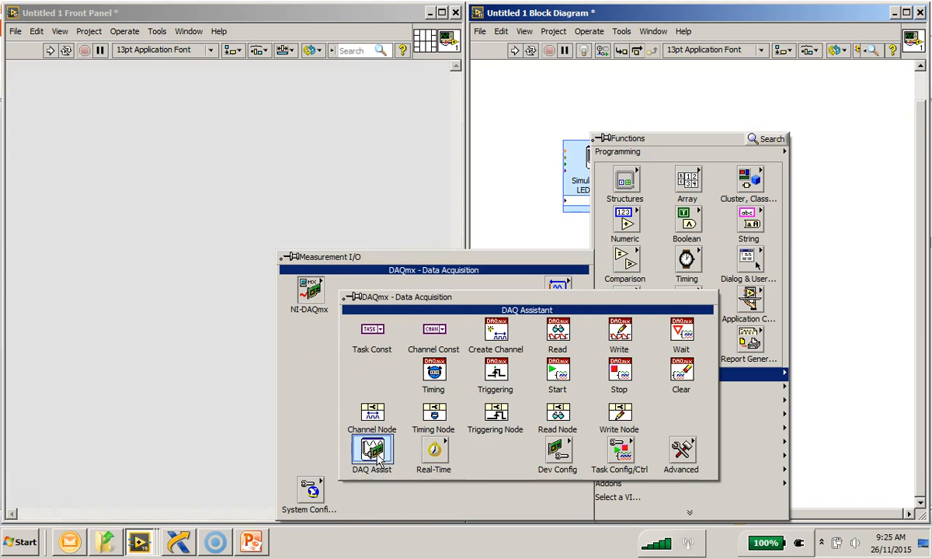
left_click(371, 450)
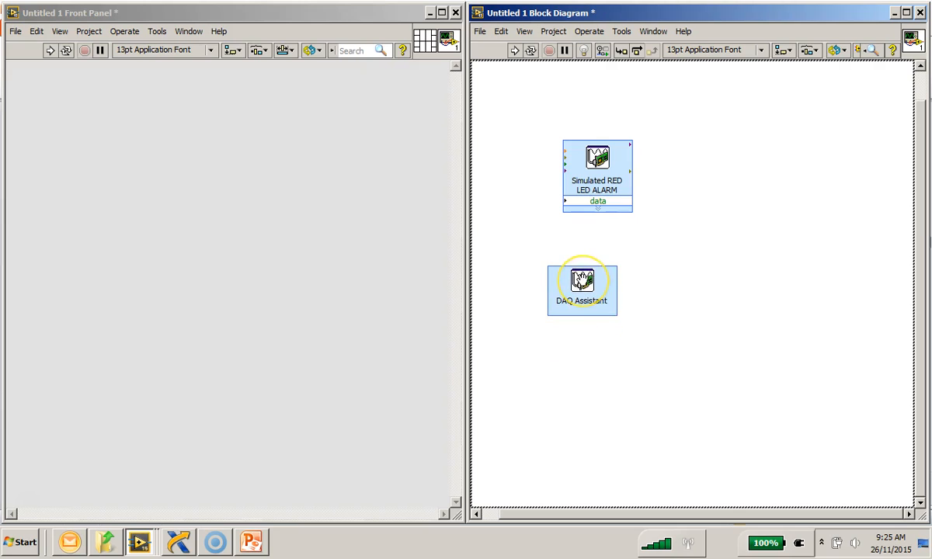
Create a Generate Signals > Digital Output line task on port0/line4 for the new DAQ Assistant
double_click(581, 281)
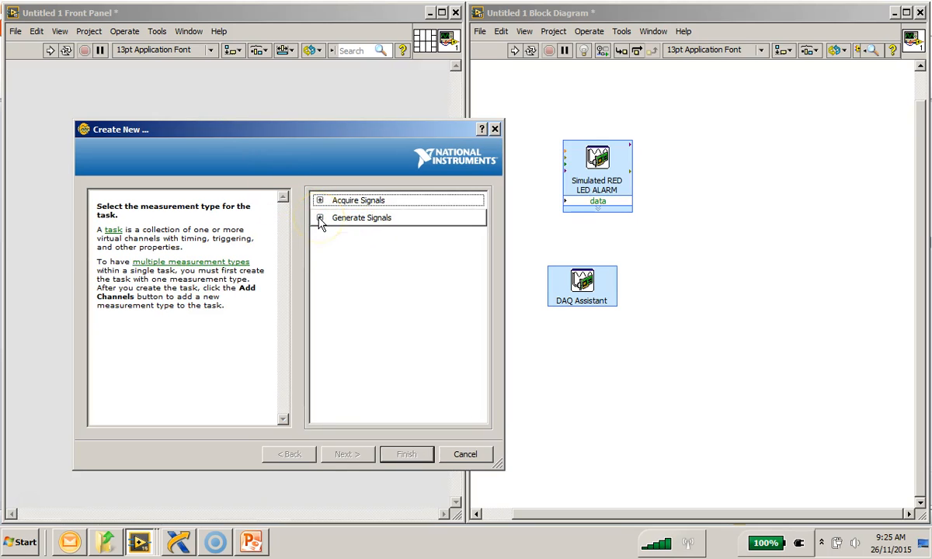
left_click(362, 218)
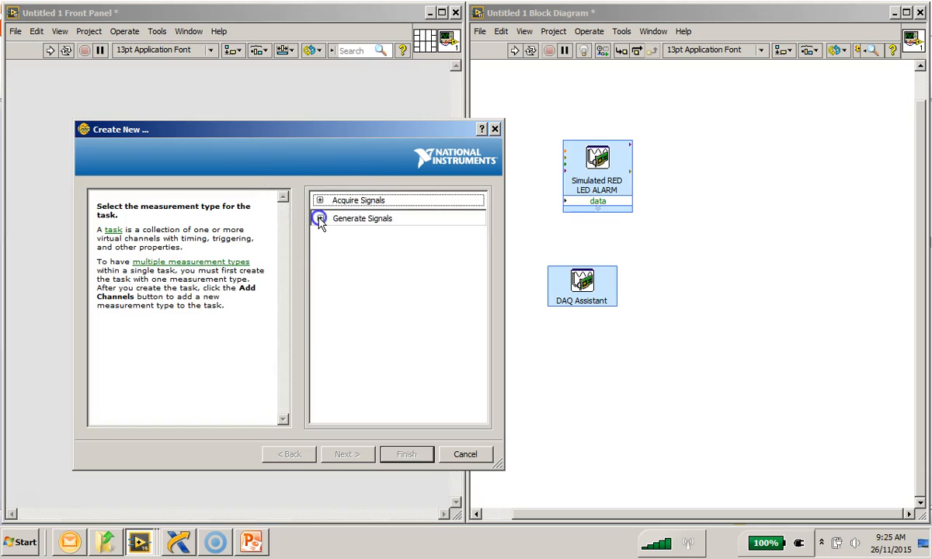
left_click(319, 218)
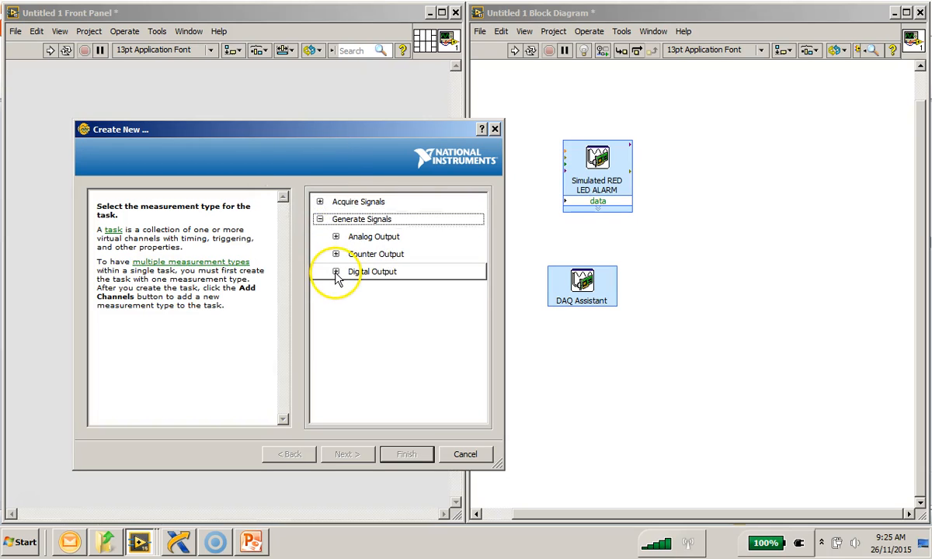
left_click(335, 271)
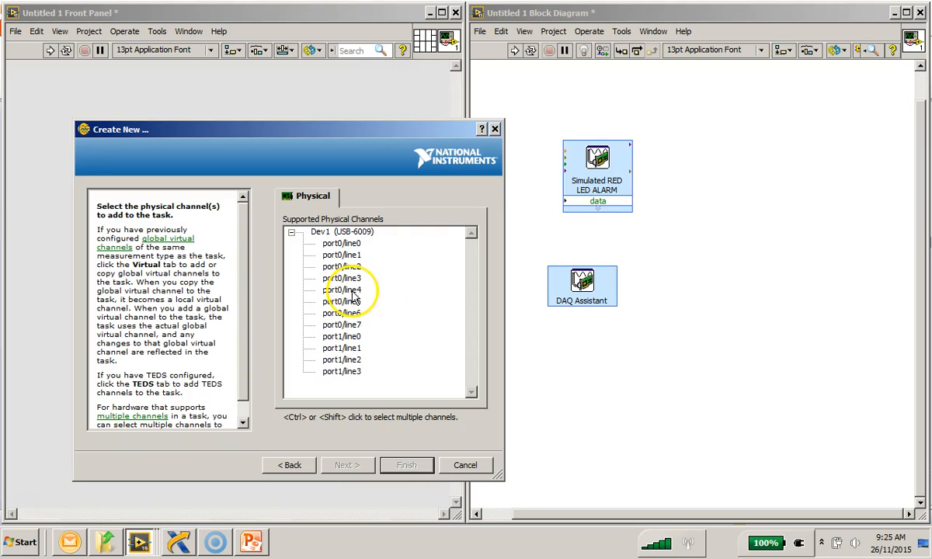
left_click(341, 289)
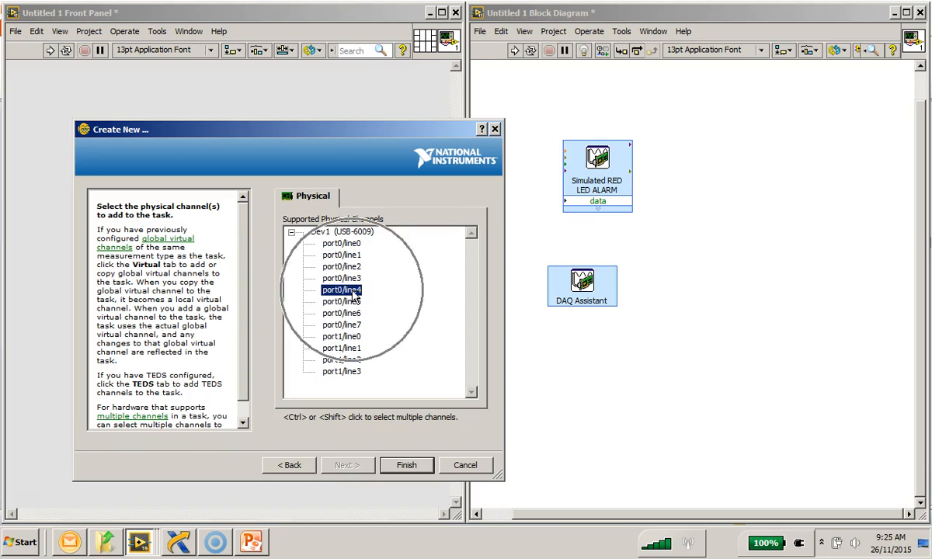
mouse_move(407, 465)
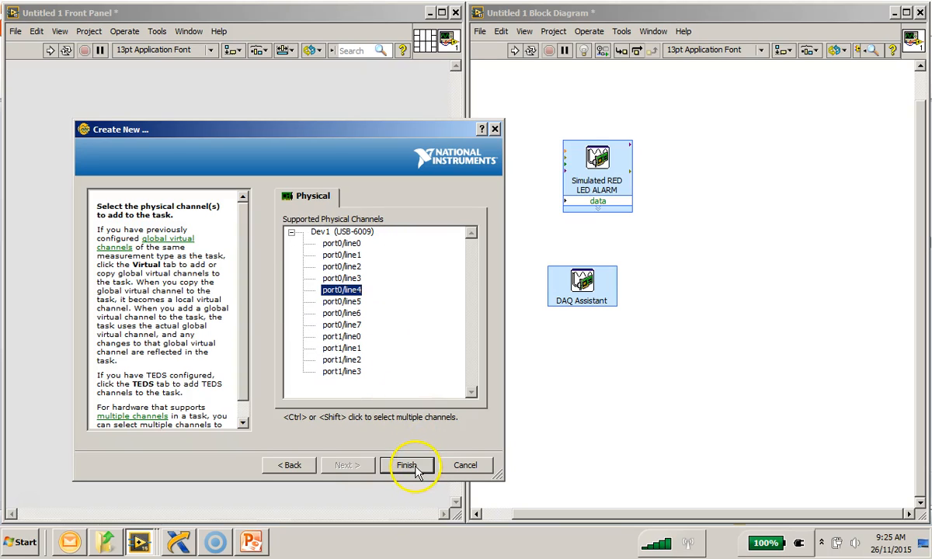
left_click(408, 464)
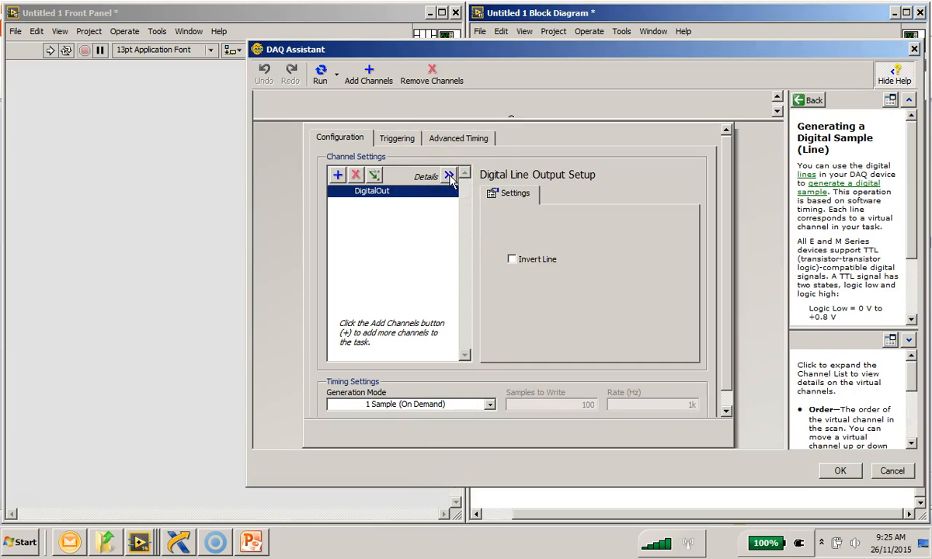
Verify the DigitalOut channel is Dev1/port0/line4 in the details and accept the task
left_click(448, 175)
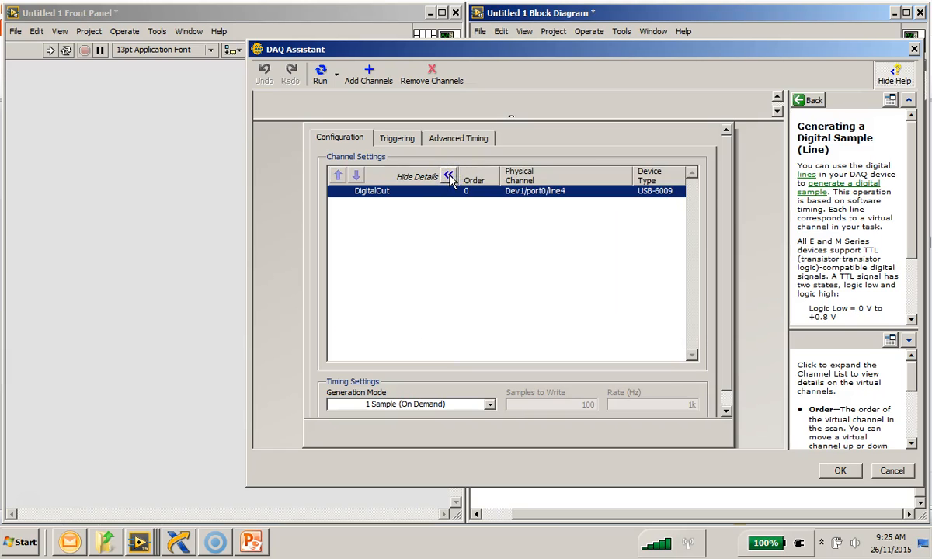
left_click(534, 191)
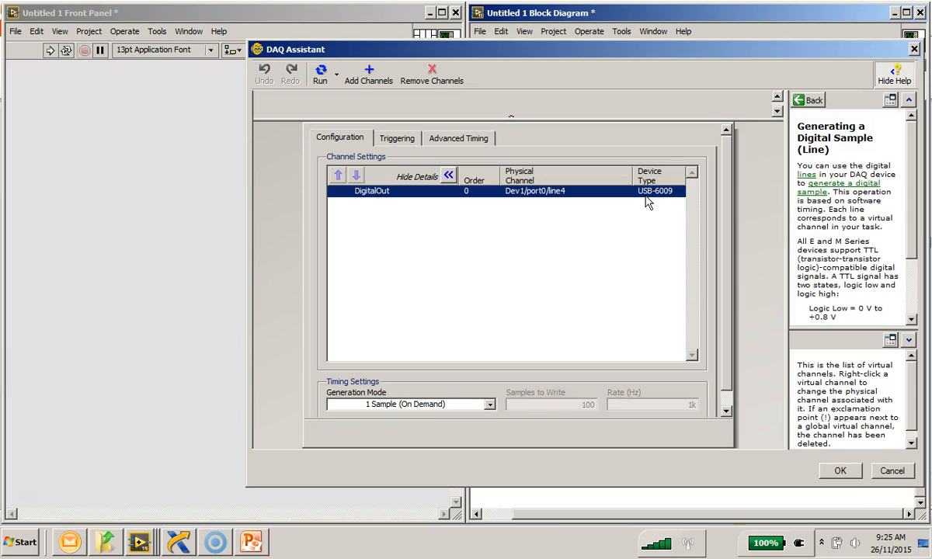
mouse_move(631, 219)
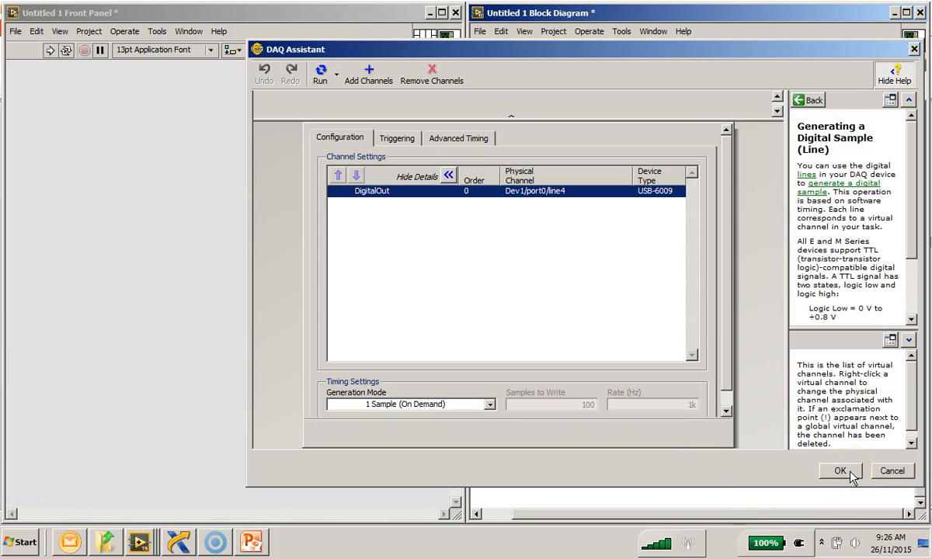
left_click(839, 470)
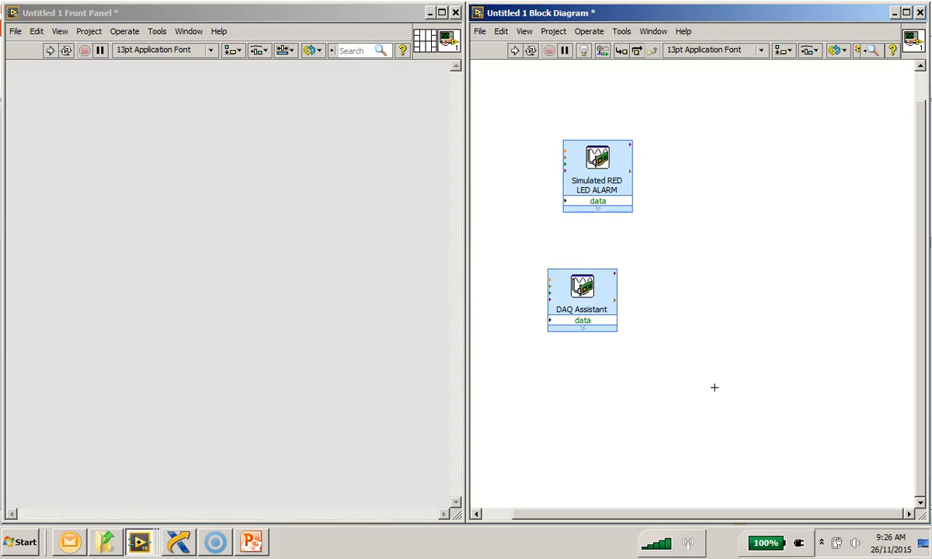
Move the second DAQ Assistant slightly right and label it BUZZER ALARM
left_click_drag(582, 298, 649, 310)
type("S")
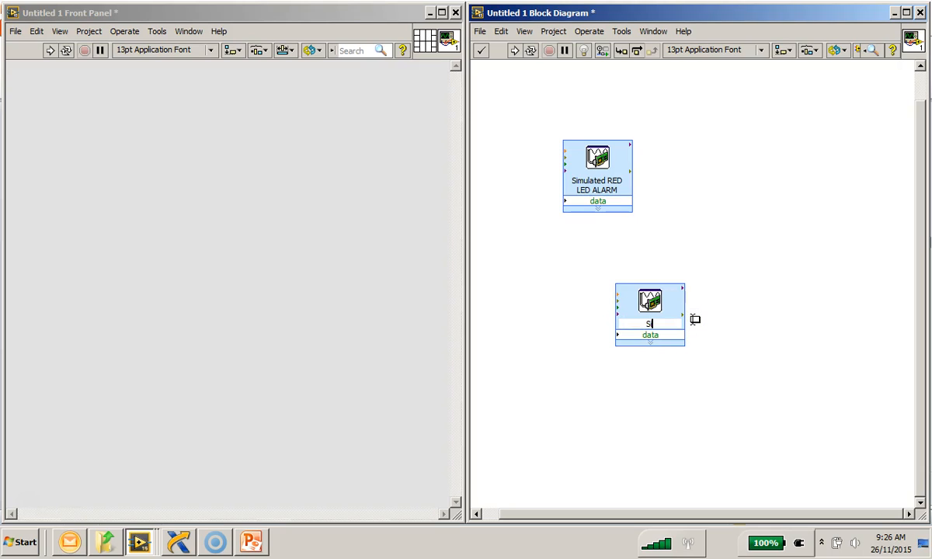
type("imulated")
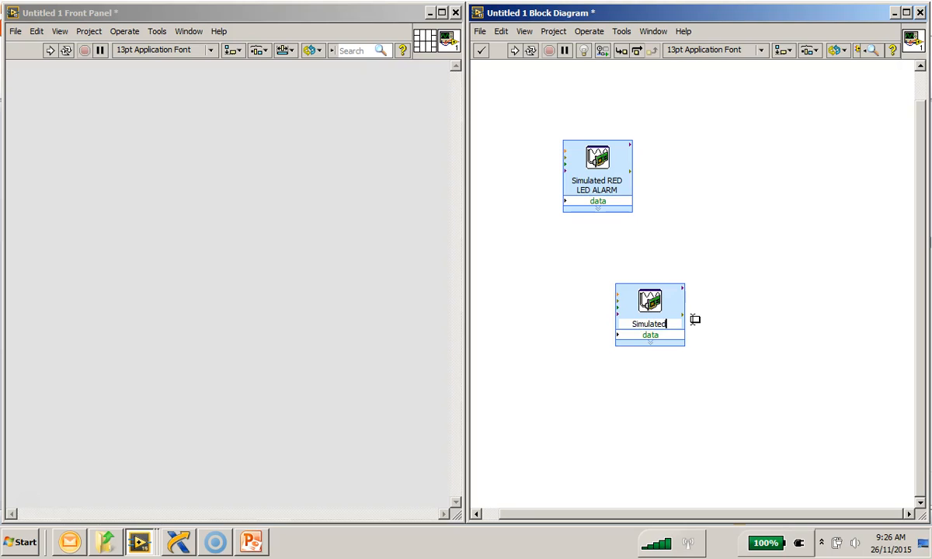
type("BL")
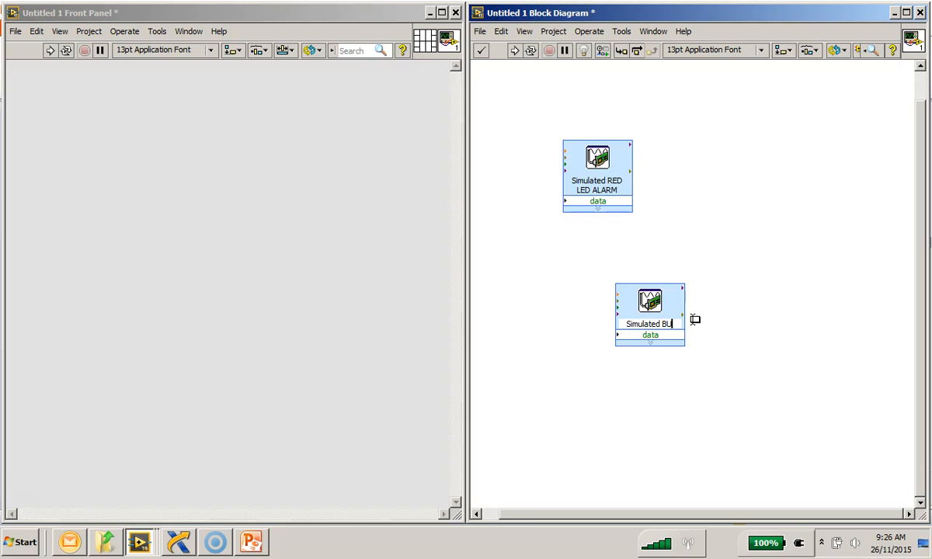
type("BUZZER")
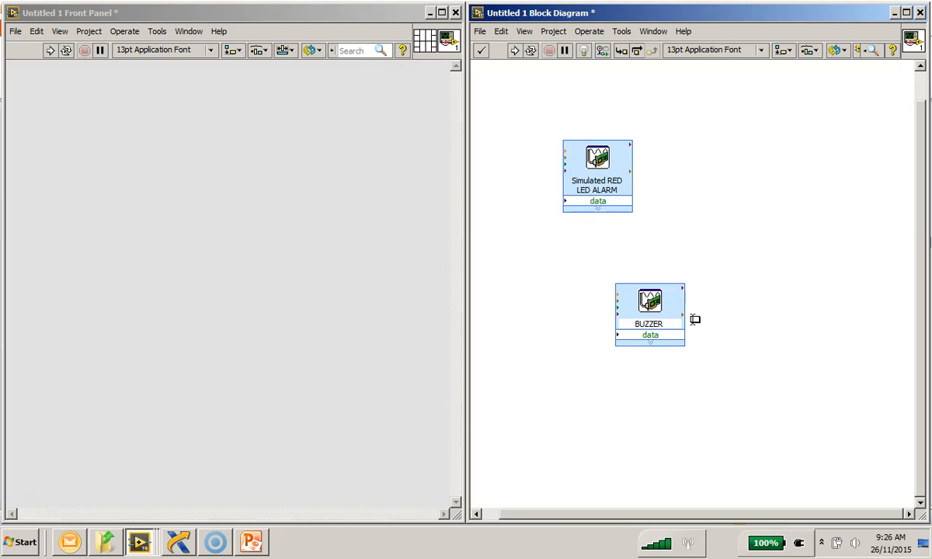
type("ALARM")
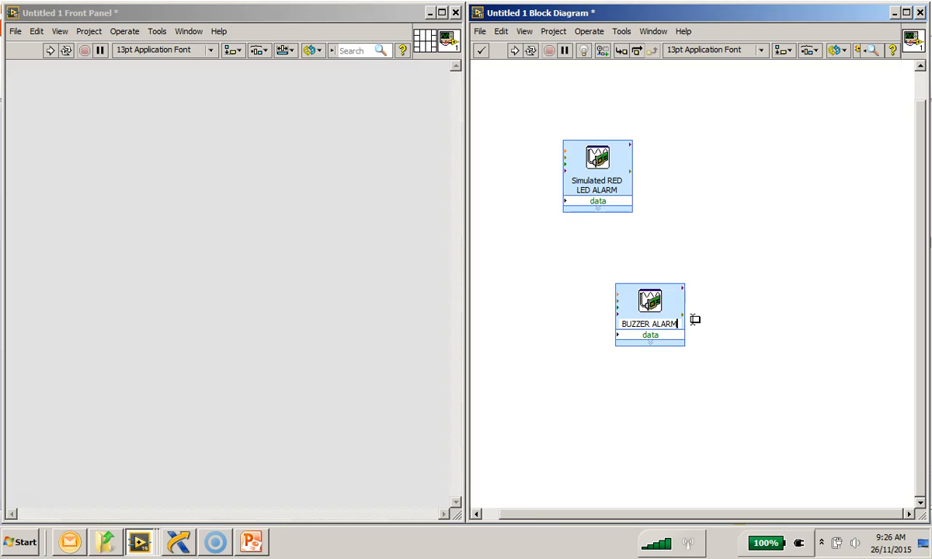